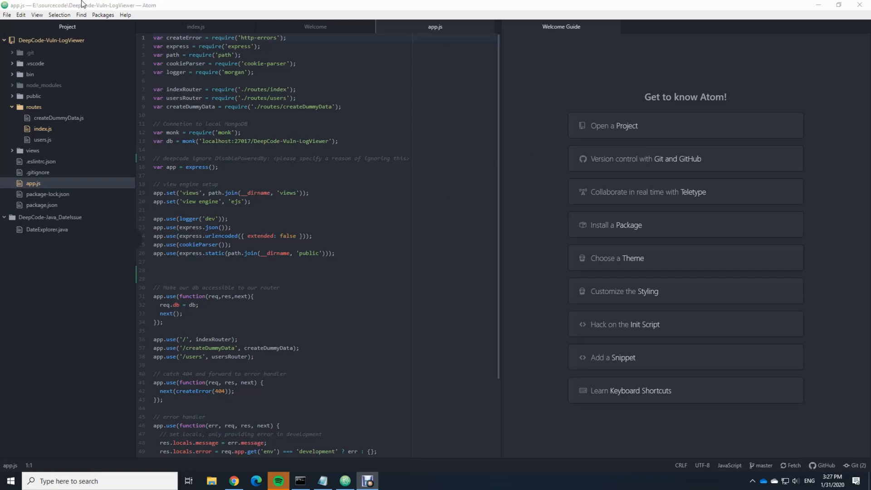
# Step: View the DeepCode plugin page in the browser, then reach Atom's Core Settings via File > Settings
pyautogui.click(103, 15)
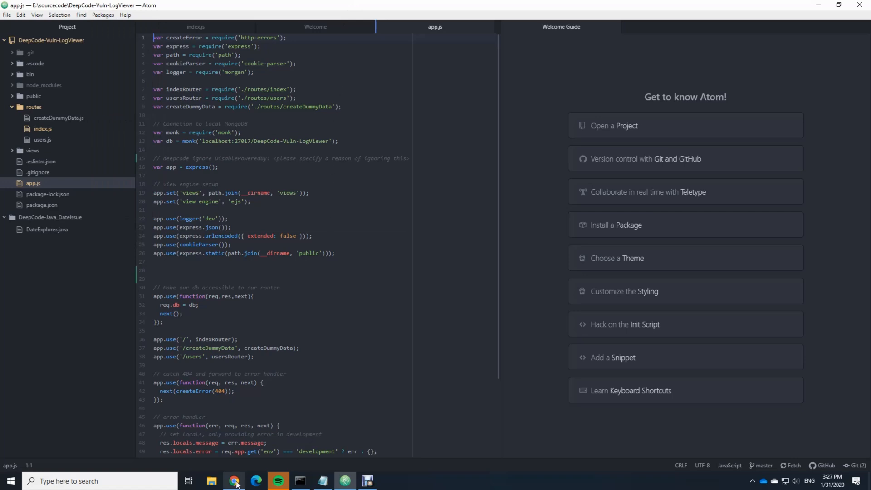
pyautogui.click(233, 481)
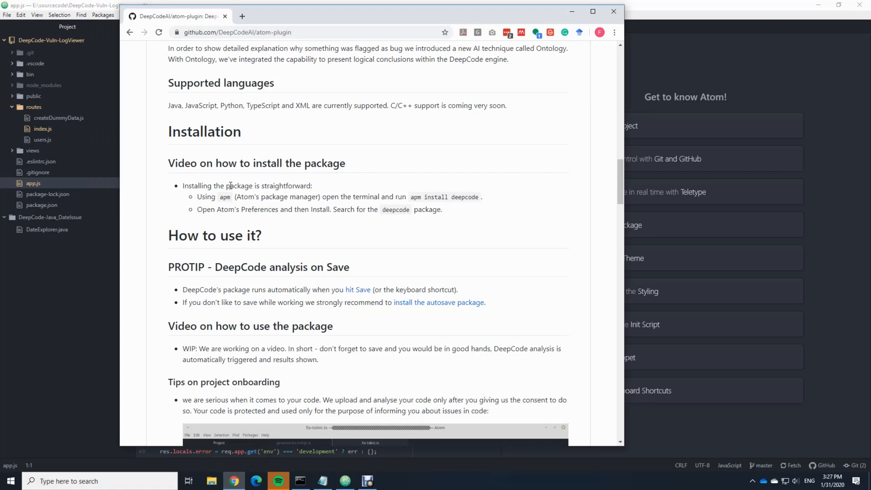
pyautogui.moveTo(206, 206)
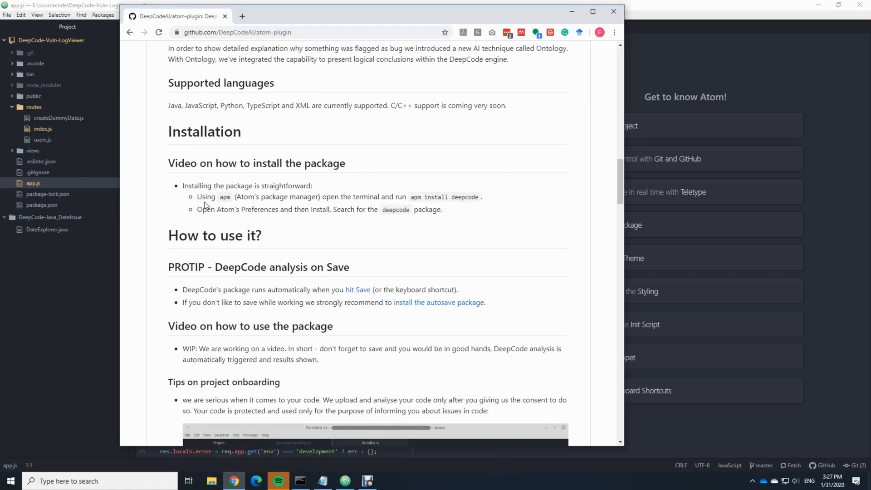
pyautogui.moveTo(234, 182)
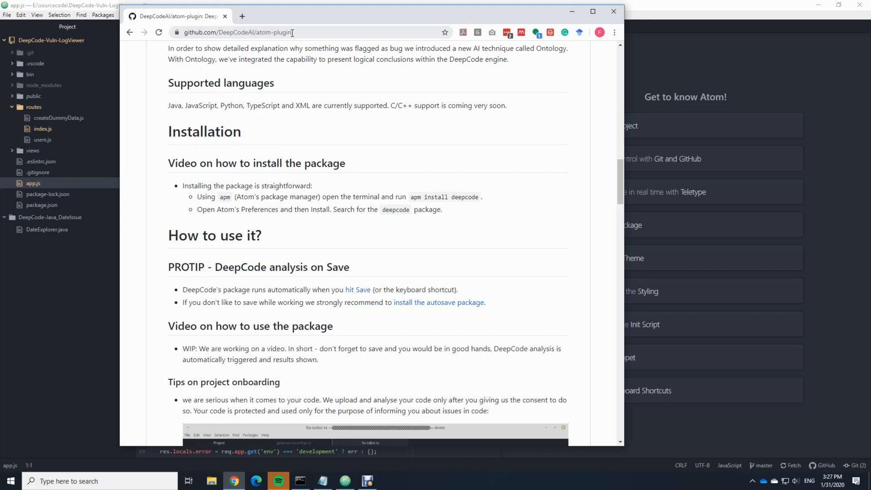
pyautogui.moveTo(240, 83)
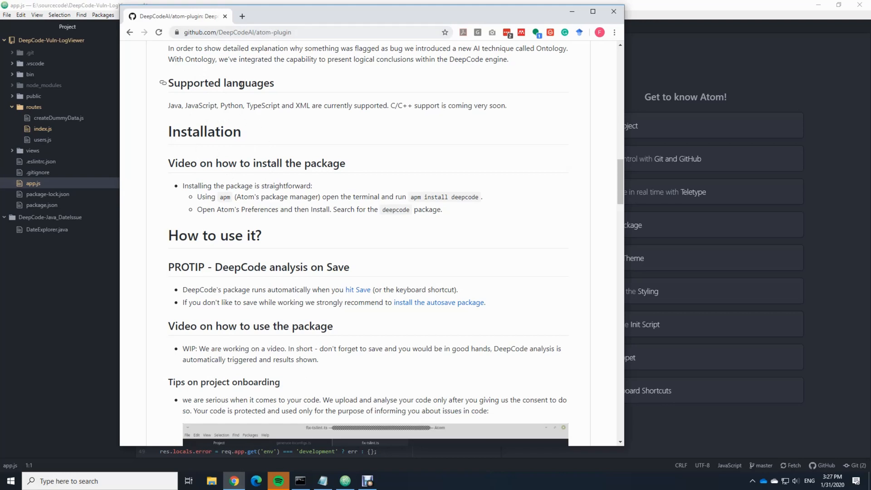
pyautogui.moveTo(305, 200)
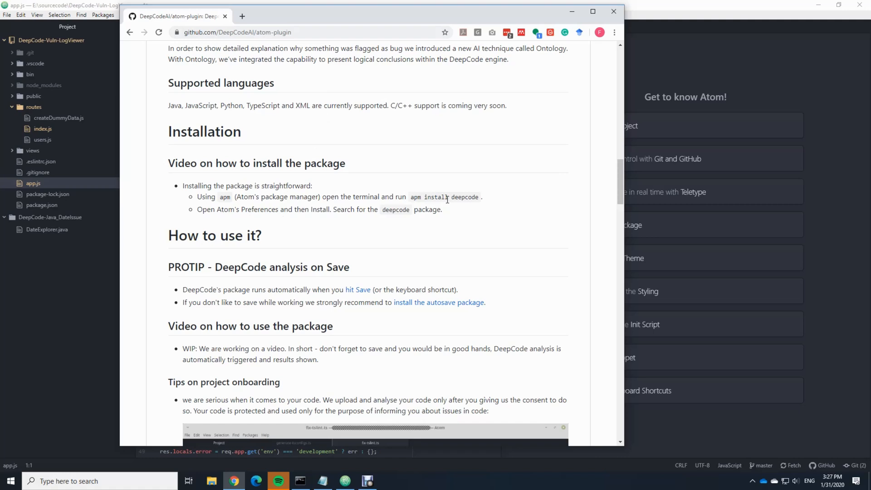
pyautogui.moveTo(238, 217)
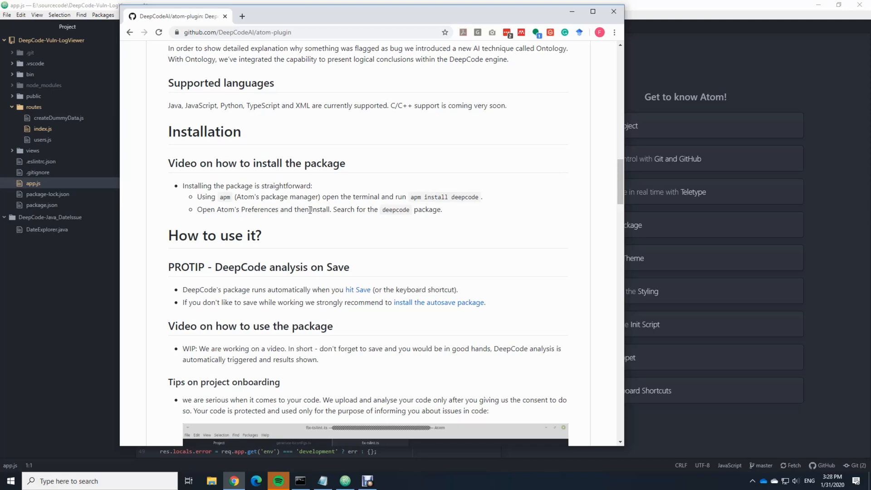
pyautogui.moveTo(272, 211)
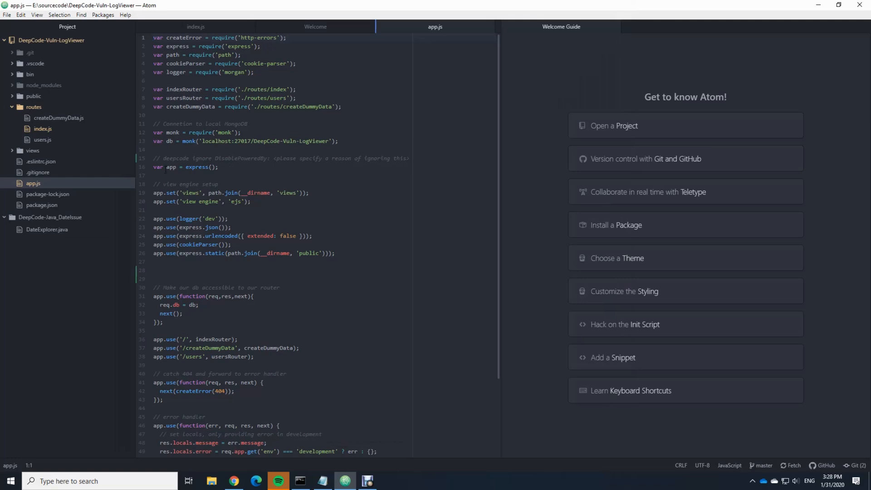
pyautogui.click(7, 14)
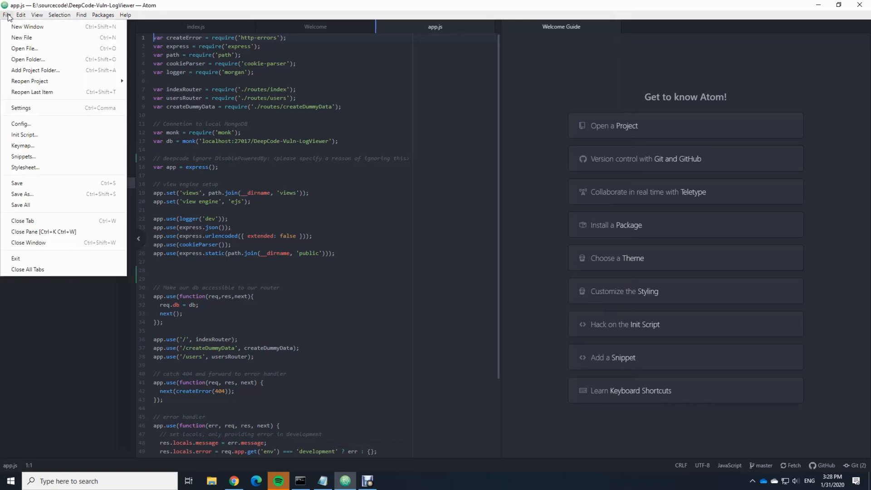
pyautogui.moveTo(35, 70)
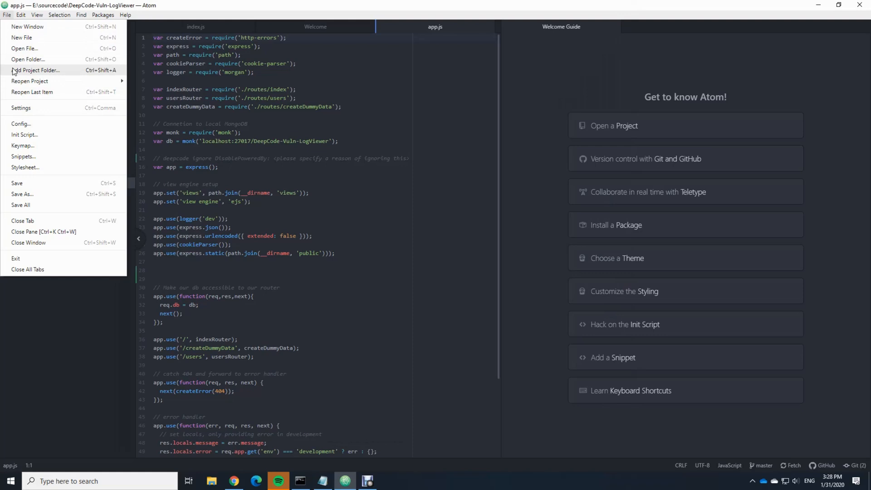
pyautogui.click(21, 108)
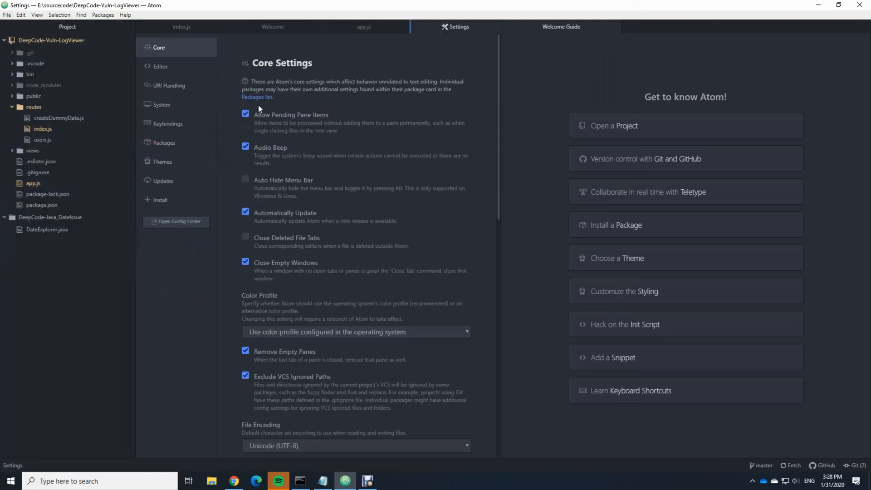
pyautogui.moveTo(160, 200)
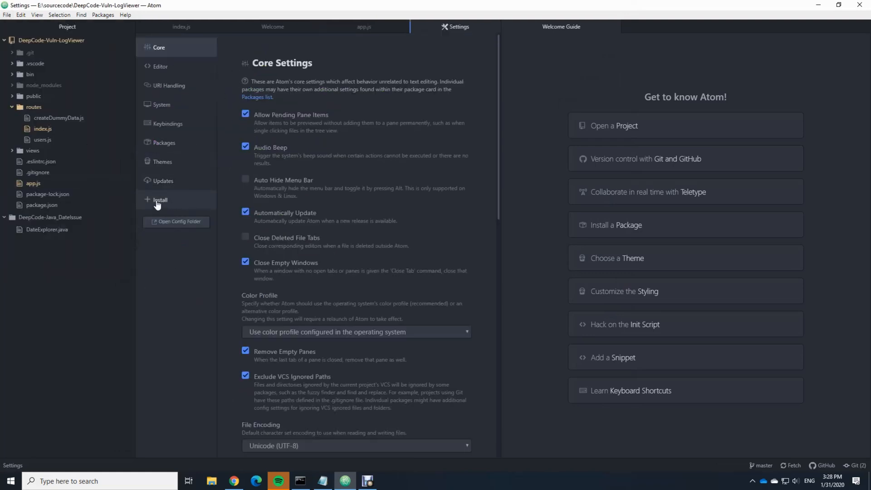
# Step: Search the Install packages list for 'deepcode' and install the deepcode package
pyautogui.click(159, 200)
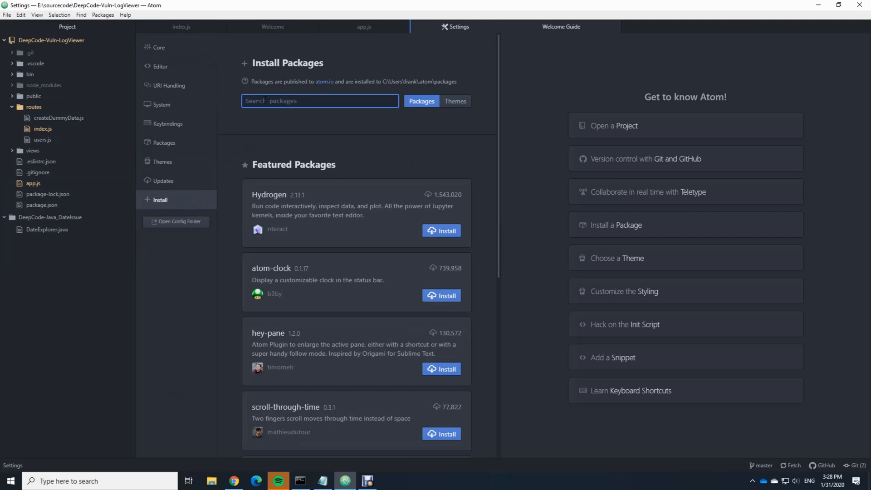
pyautogui.write('deepccde')
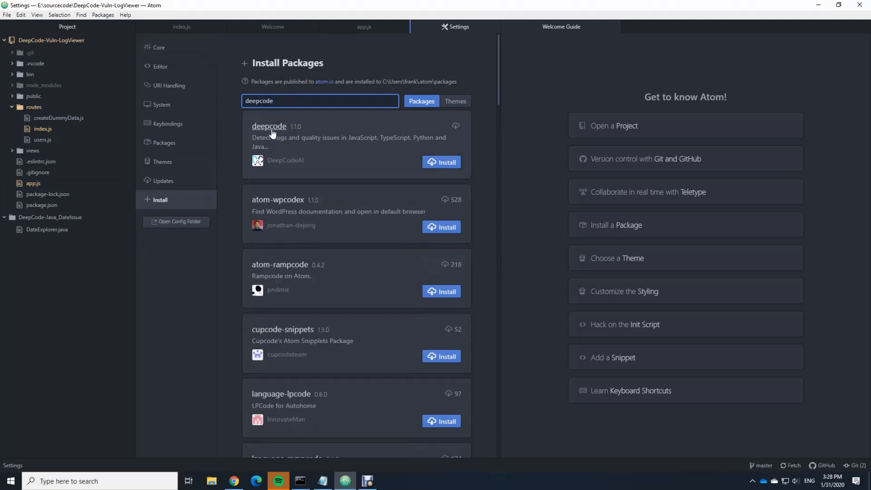
pyautogui.moveTo(288, 132)
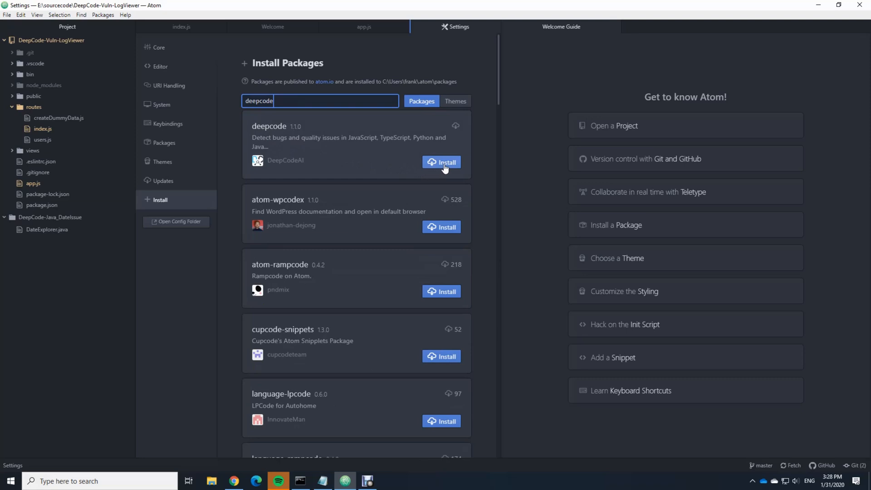
pyautogui.moveTo(350, 160)
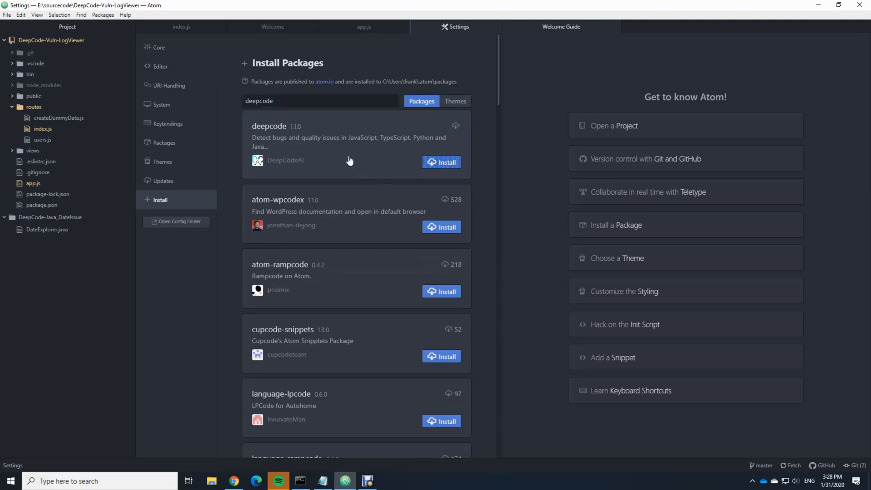
pyautogui.moveTo(347, 158)
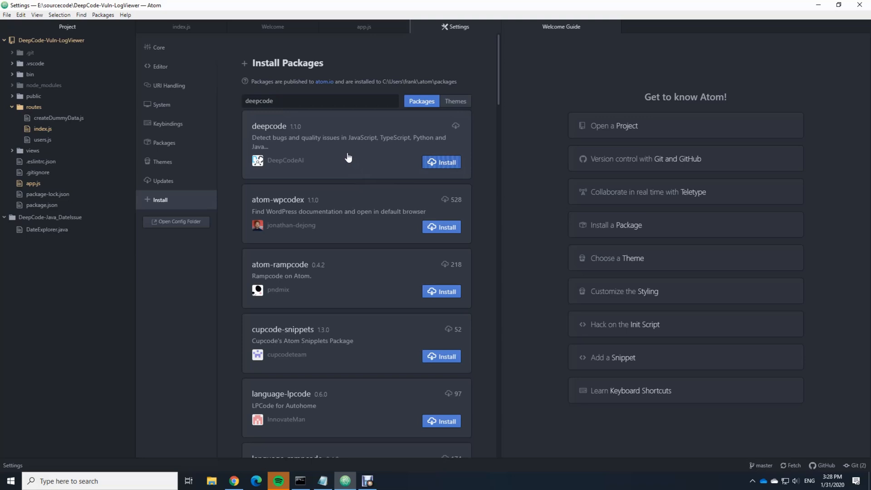
pyautogui.click(441, 162)
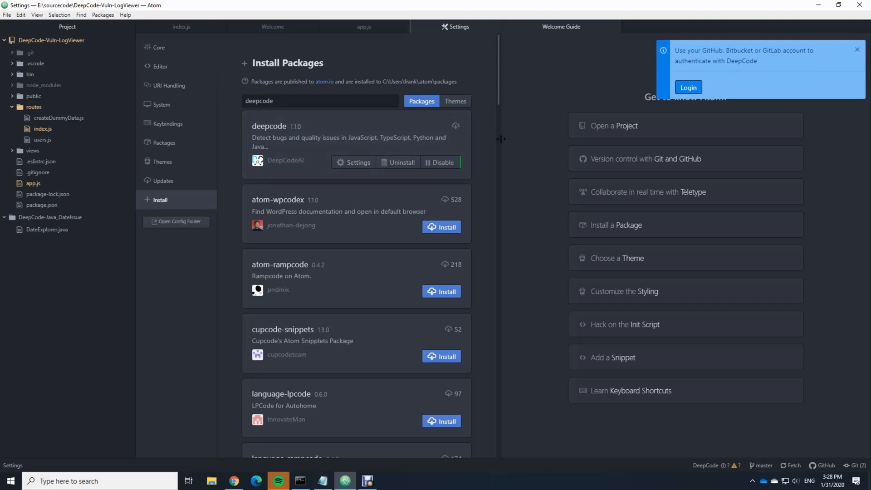
pyautogui.moveTo(432, 121)
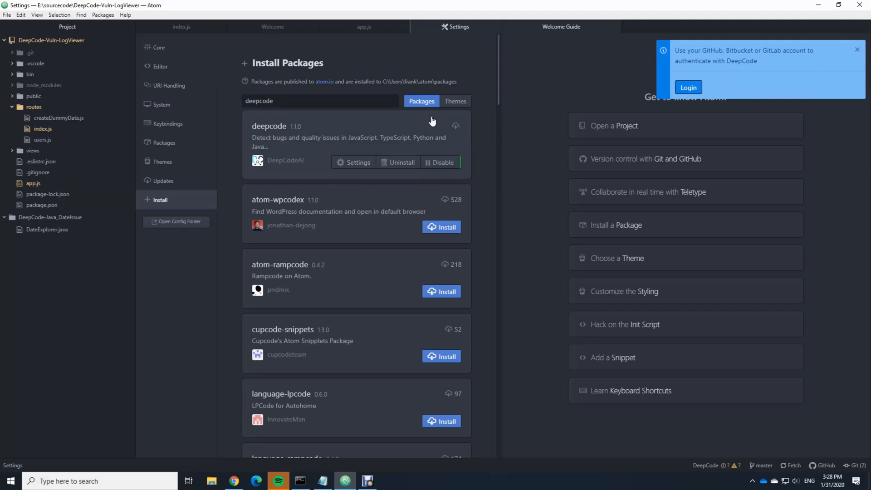
pyautogui.moveTo(717, 122)
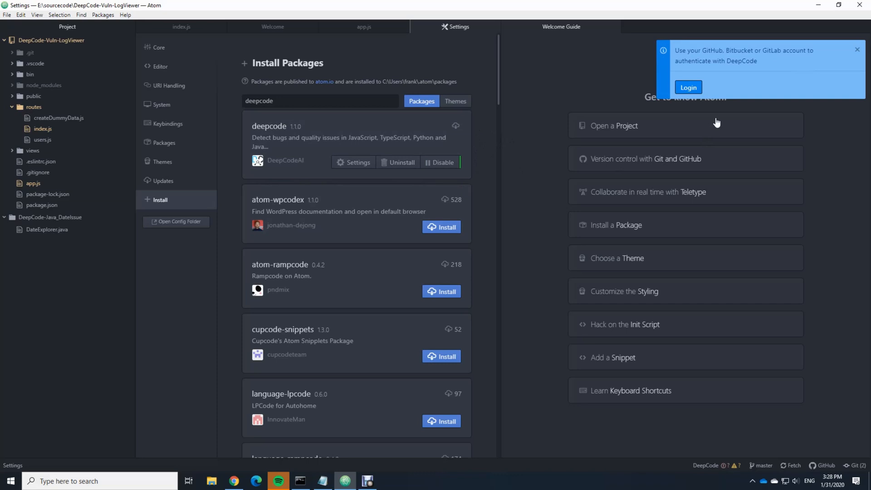
pyautogui.moveTo(671, 83)
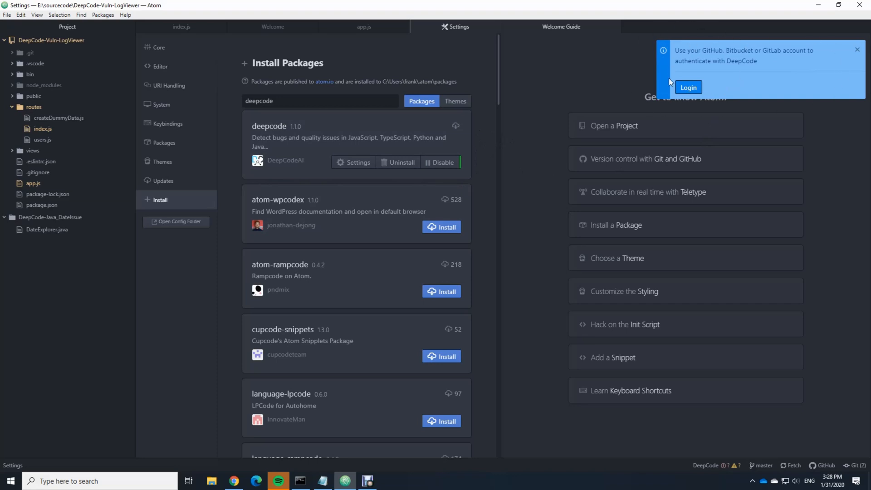
pyautogui.moveTo(697, 110)
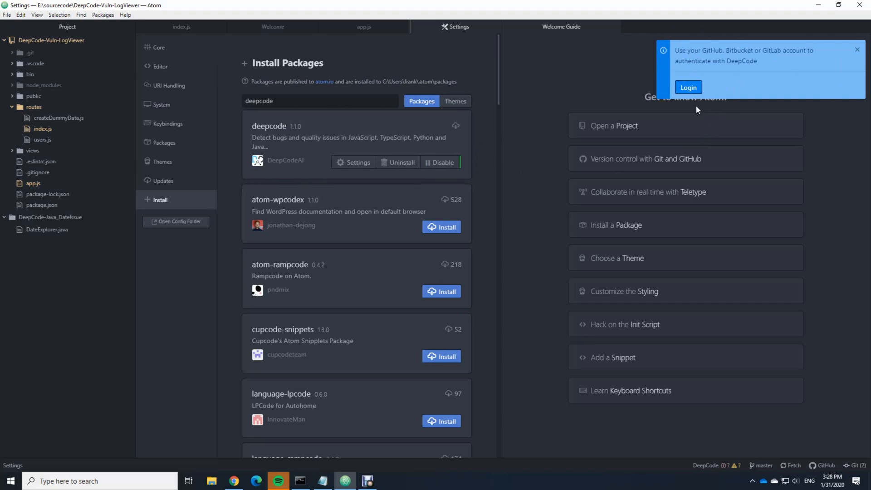
# Step: Start the DeepCode login from the authentication notification
pyautogui.click(857, 49)
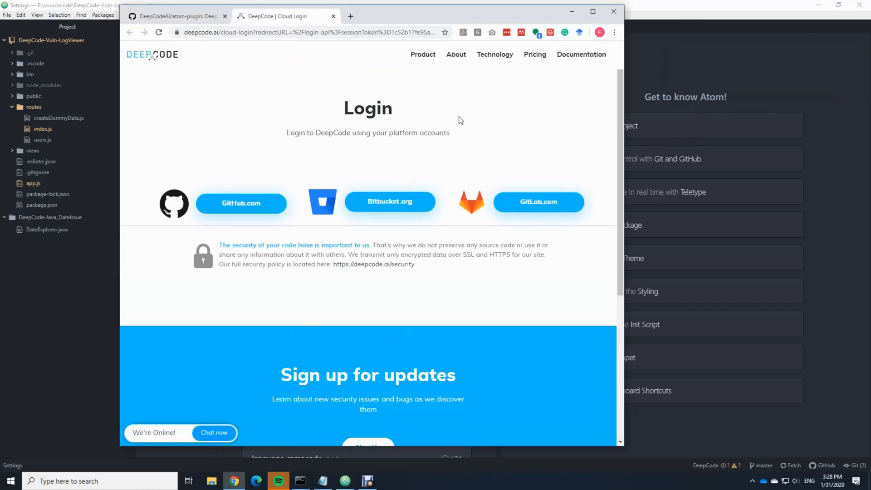
pyautogui.moveTo(296, 137)
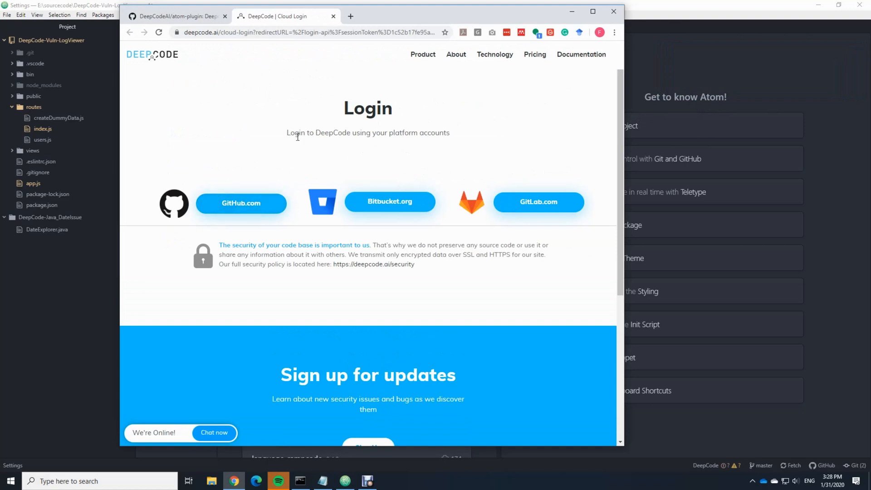
pyautogui.moveTo(404, 223)
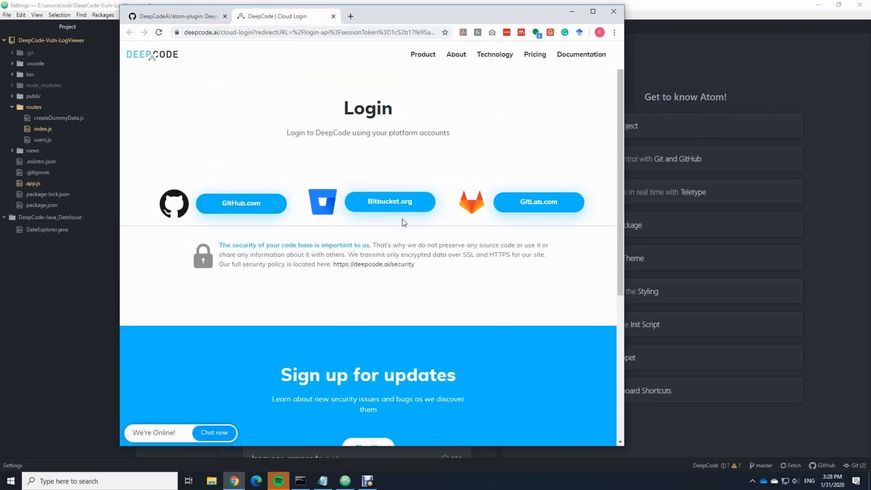
pyautogui.moveTo(425, 206)
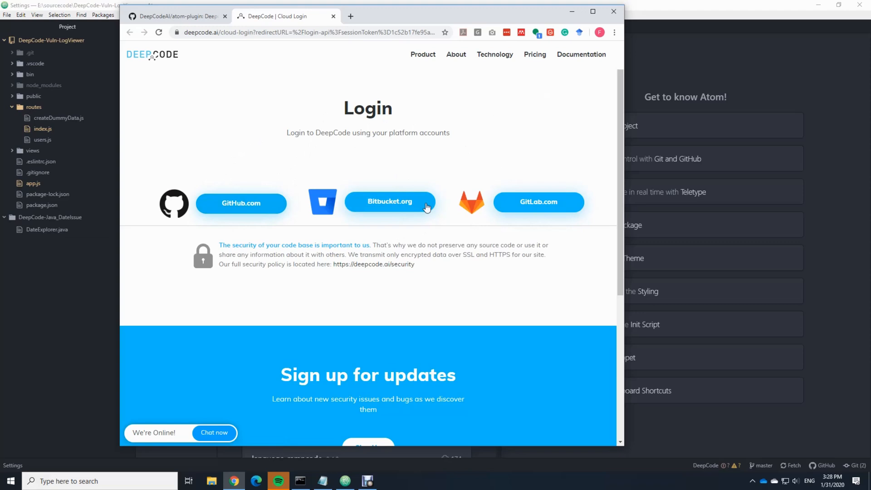
pyautogui.moveTo(242, 214)
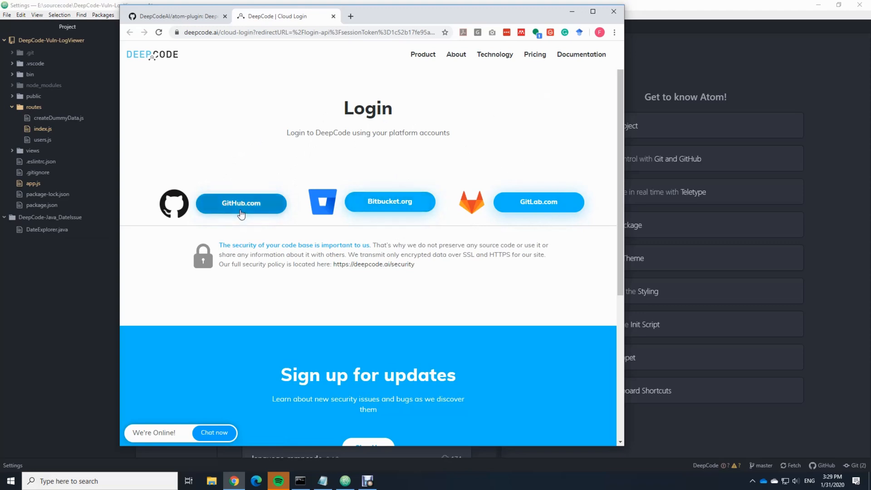
# Step: Sign in to DeepCode with the GitHub.com account option
pyautogui.click(241, 203)
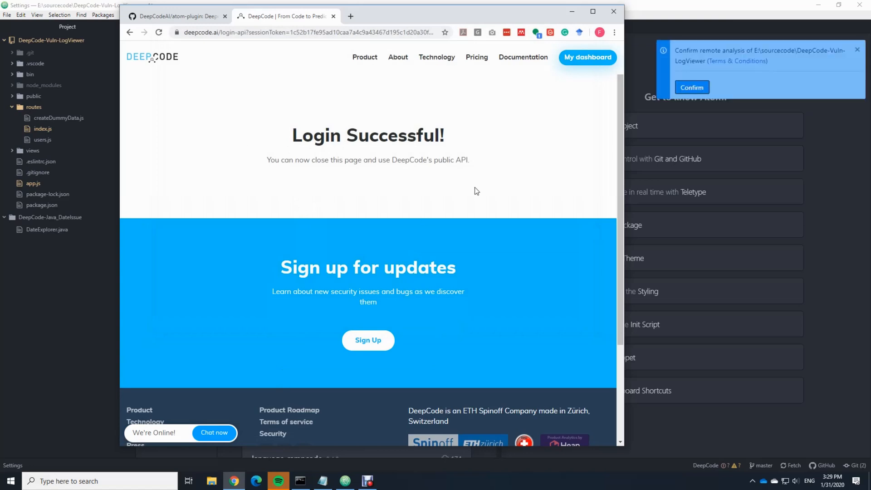
pyautogui.moveTo(689, 4)
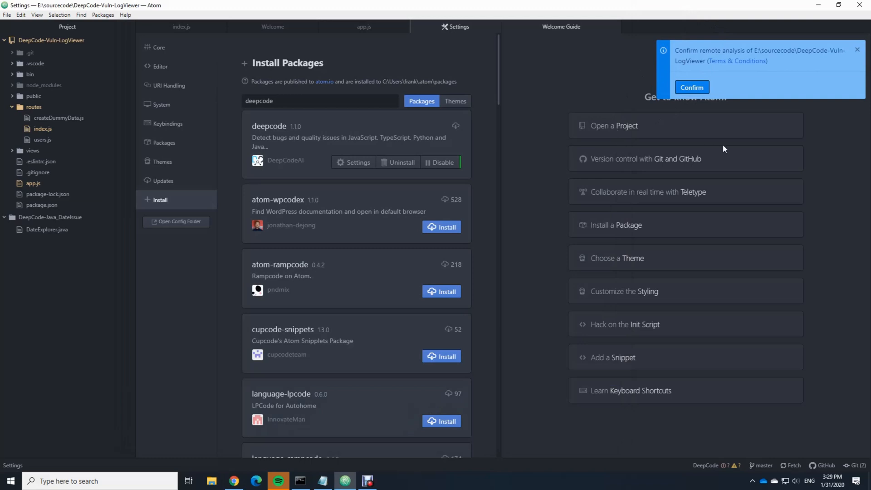
pyautogui.moveTo(700, 100)
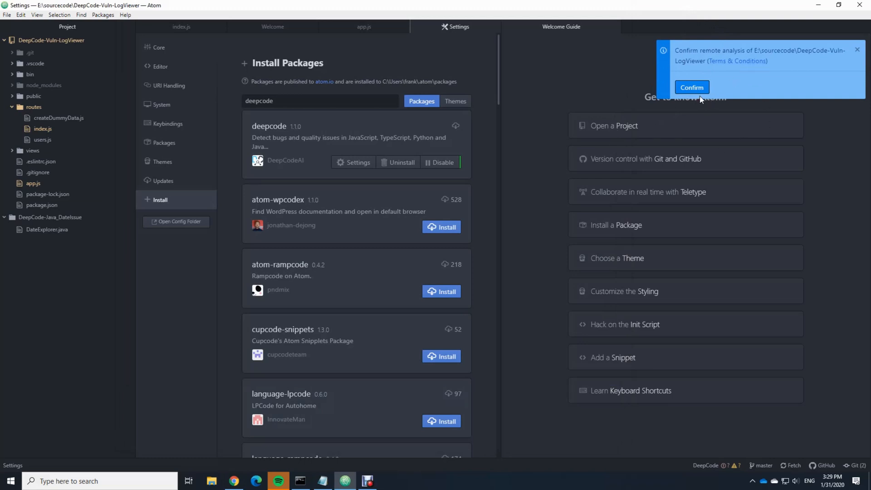
pyautogui.moveTo(73, 113)
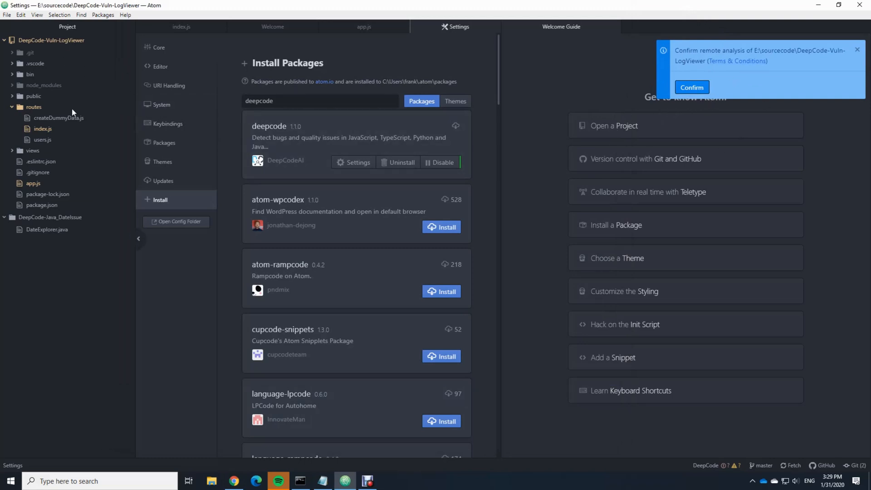
pyautogui.moveTo(610, 137)
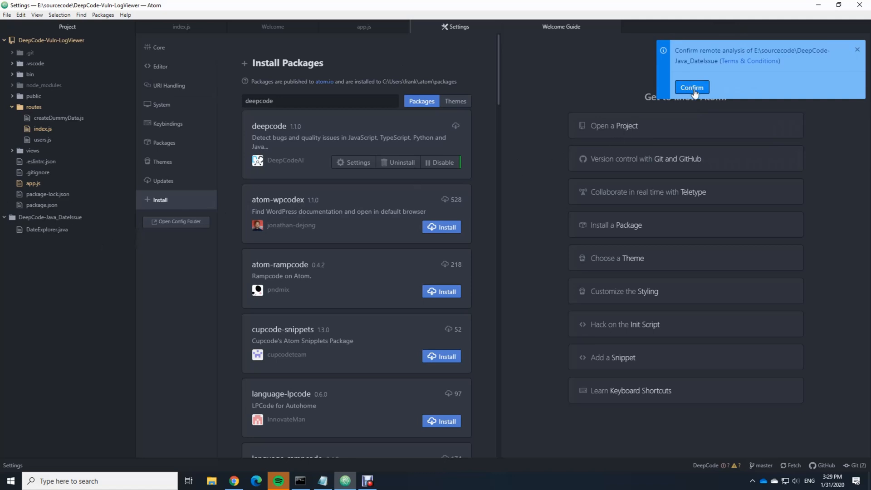
# Step: Confirm remote analysis for the DeepCode-Java_DateIssue project
pyautogui.click(691, 88)
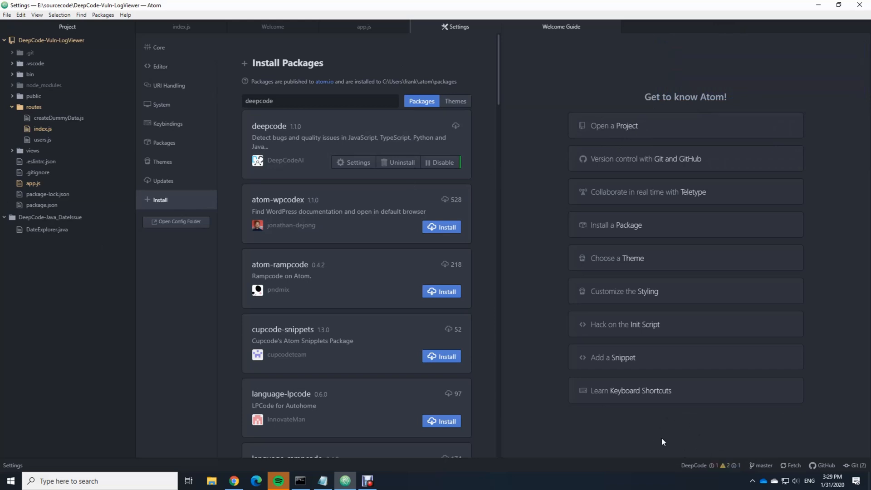
pyautogui.moveTo(639, 441)
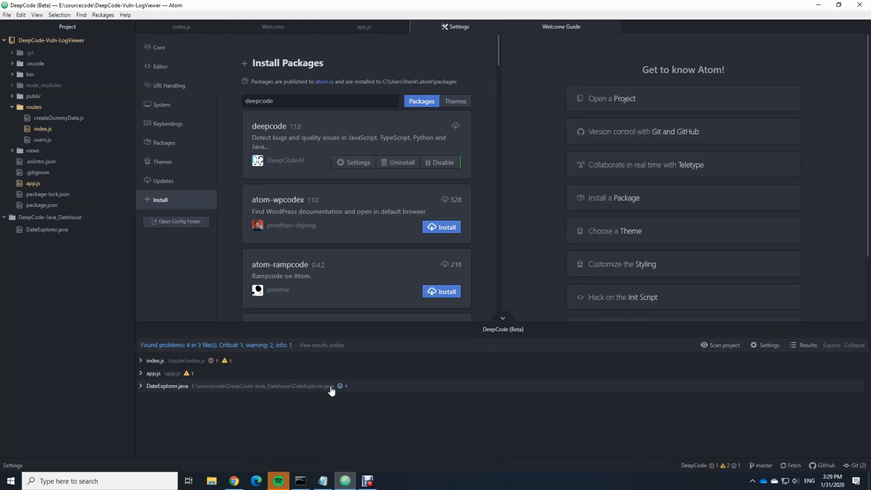
pyautogui.moveTo(342, 388)
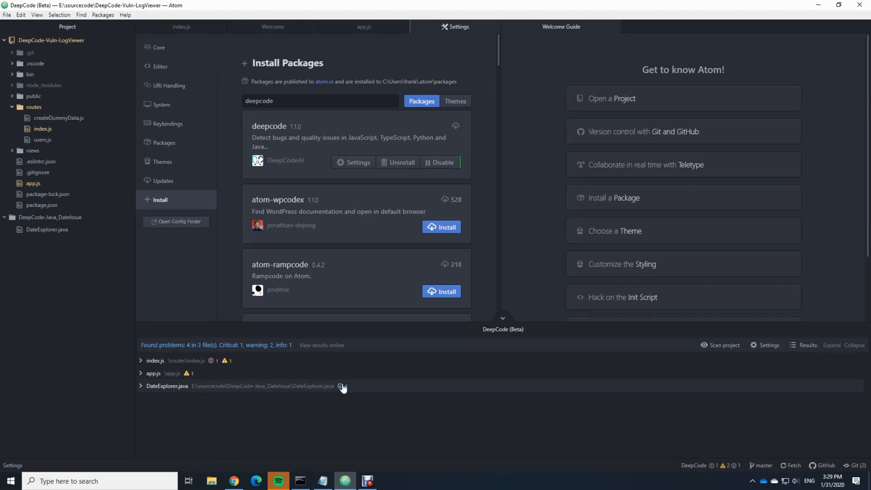